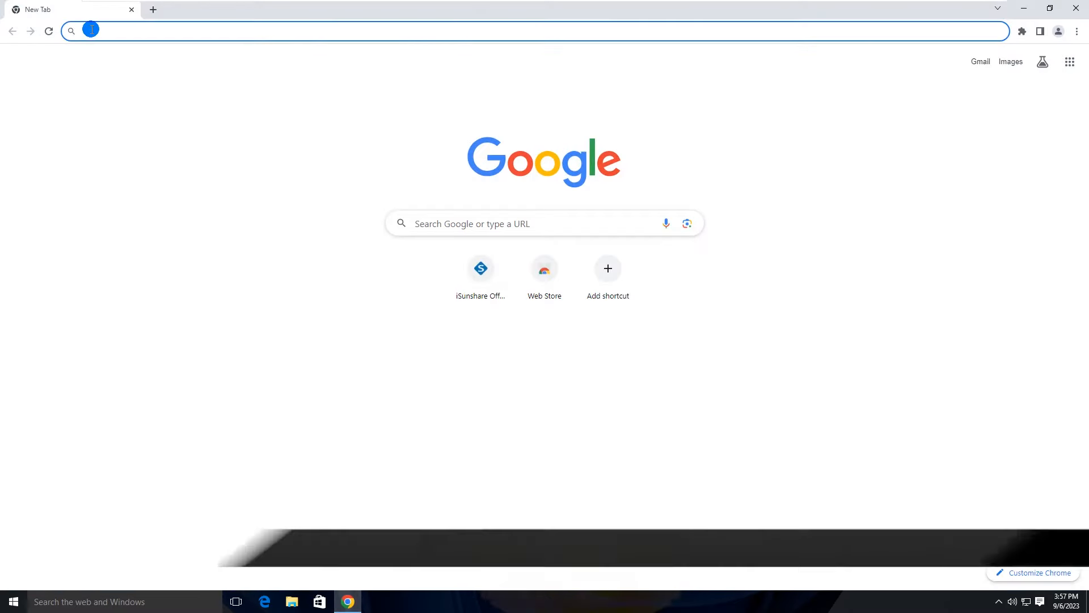
pyautogui.write('www.isunshare.com')
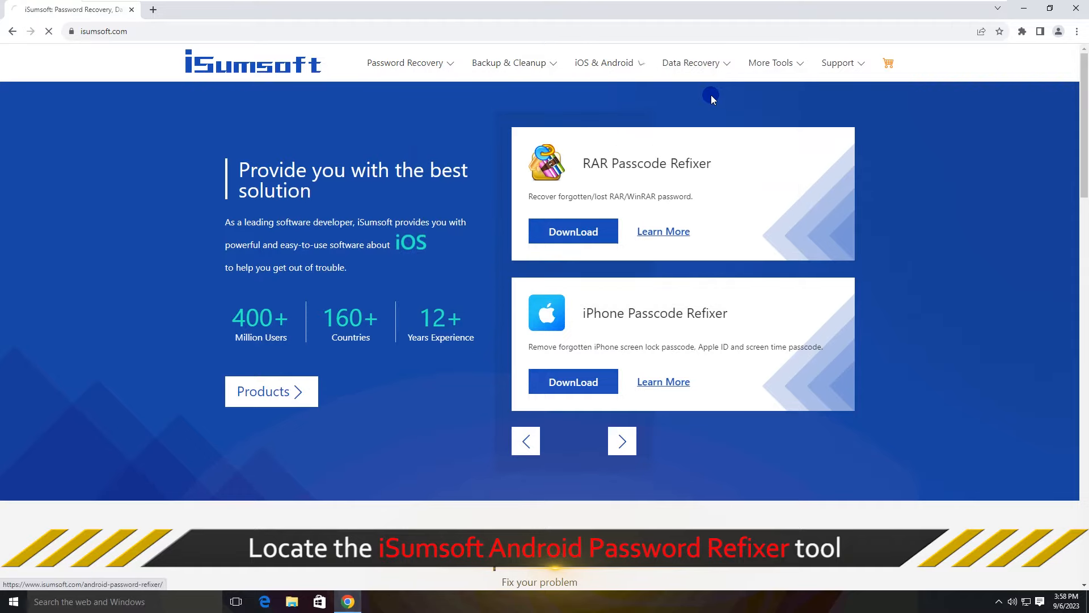
# - Download the Android Password Refixer installer from its product page and run it
pyautogui.click(539, 548)
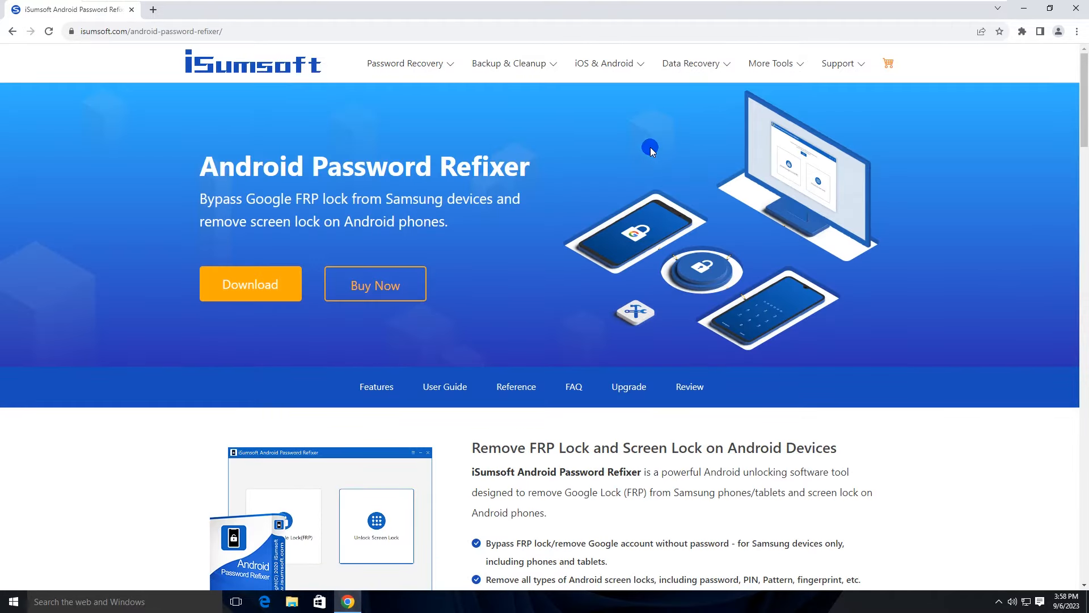
pyautogui.moveTo(387, 182)
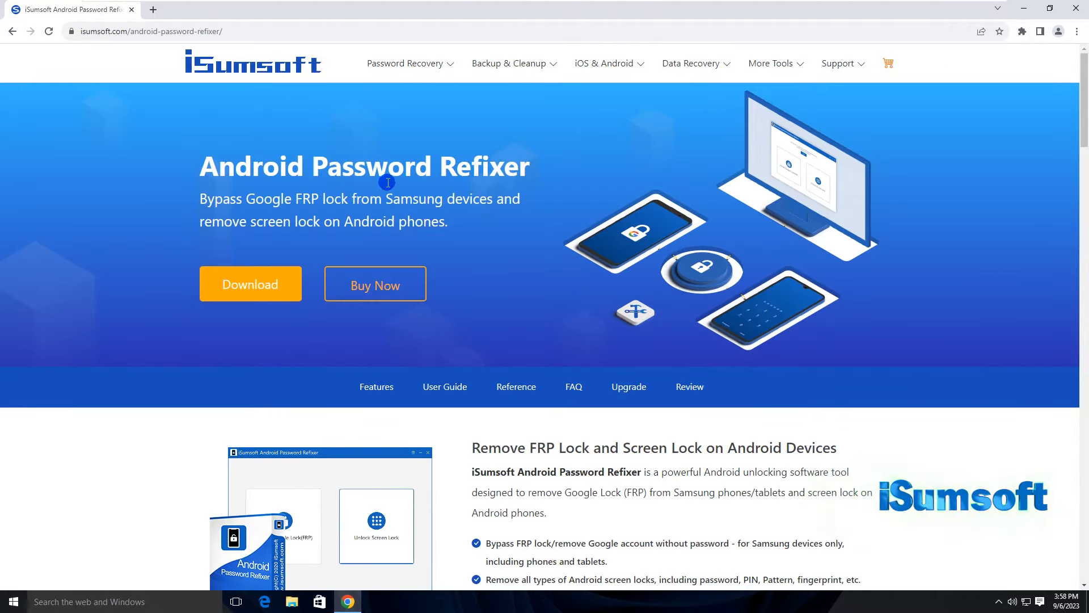
pyautogui.moveTo(224, 213)
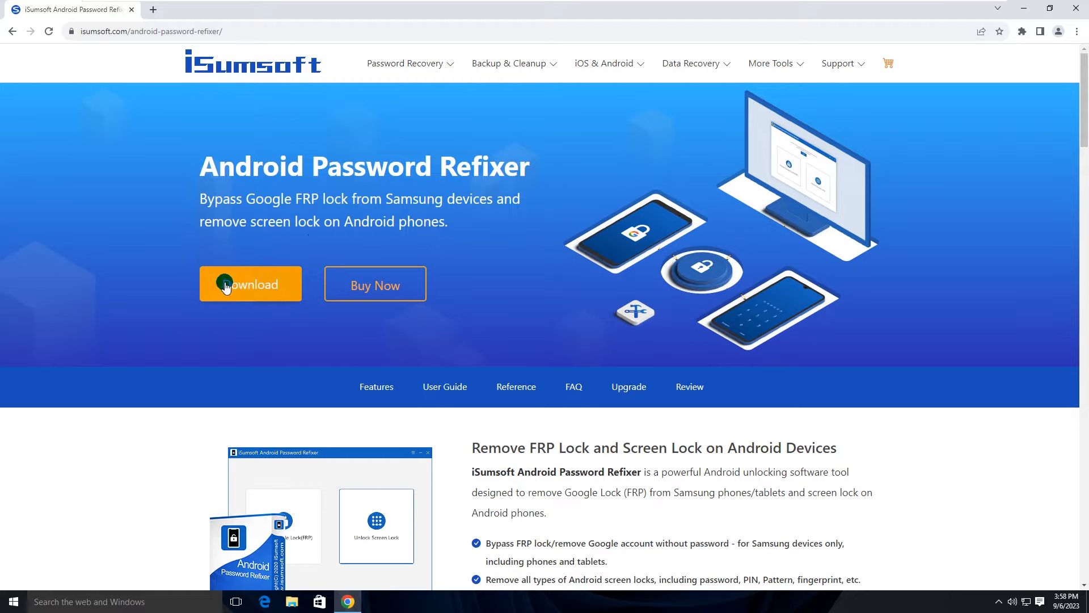
pyautogui.click(251, 284)
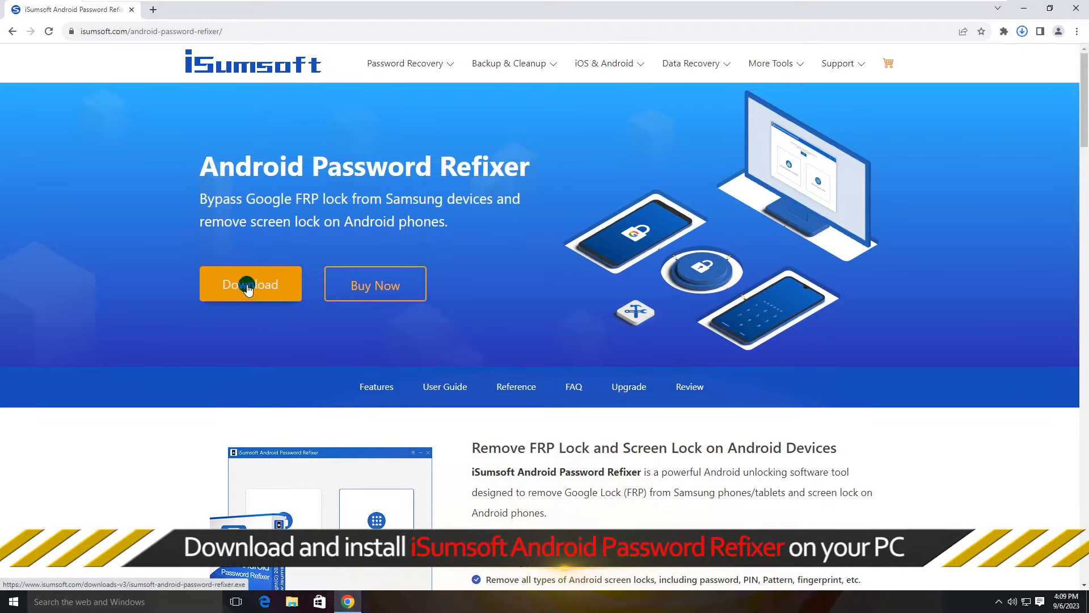
pyautogui.click(250, 285)
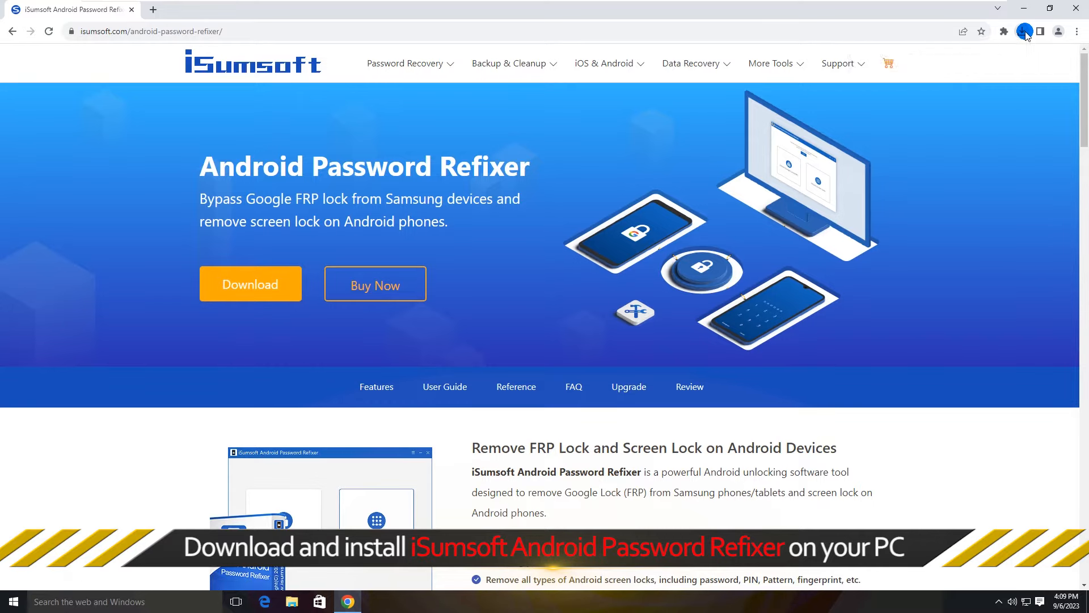
pyautogui.click(1022, 31)
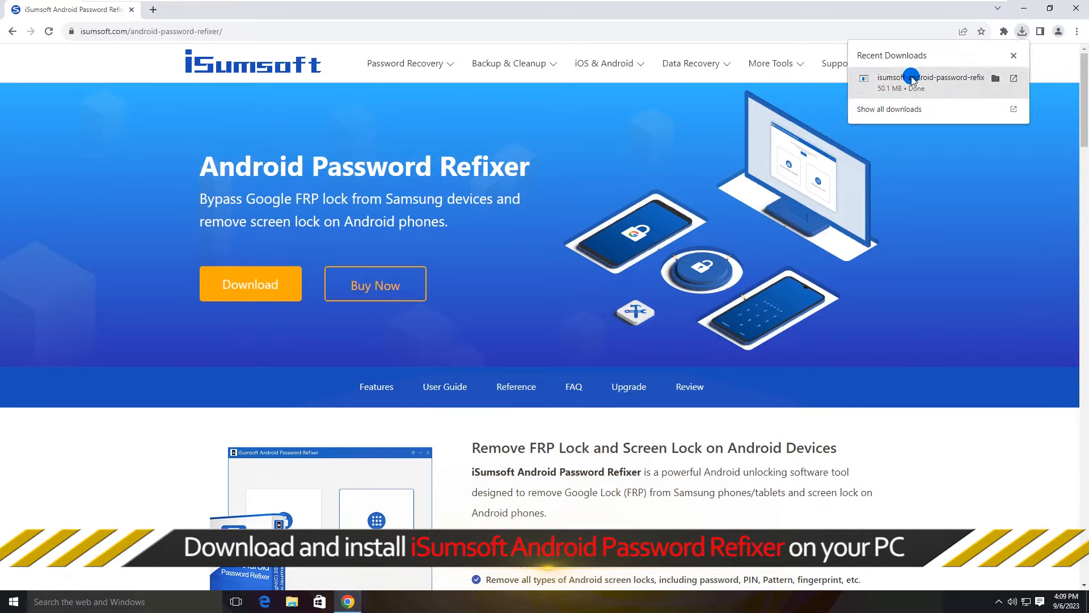
pyautogui.click(931, 78)
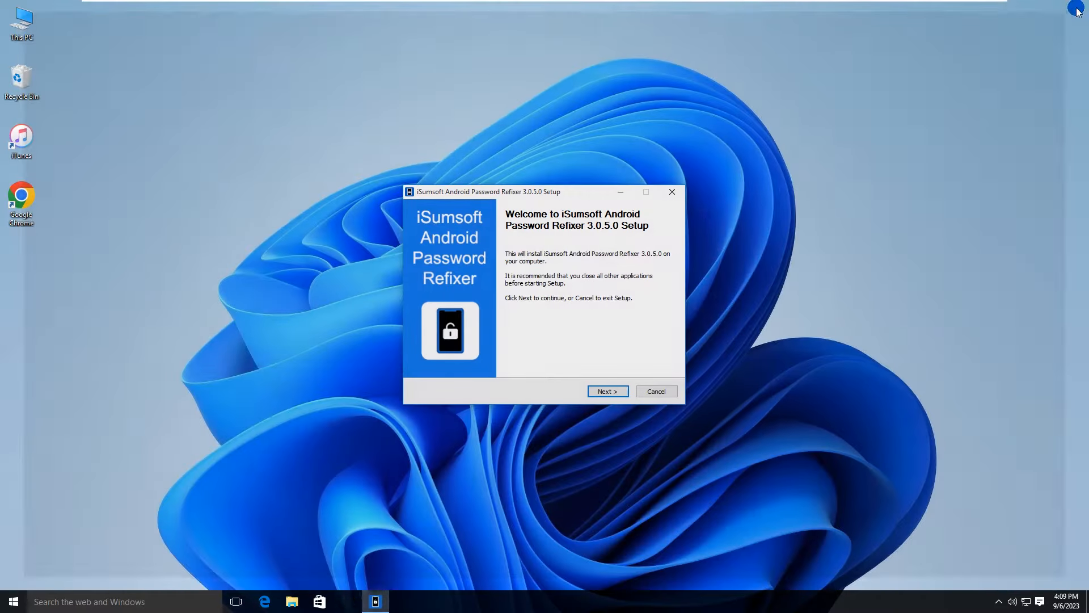
# - Install to the default folder, uncheck 'Visit our website', and finish with Launch checked
pyautogui.click(606, 390)
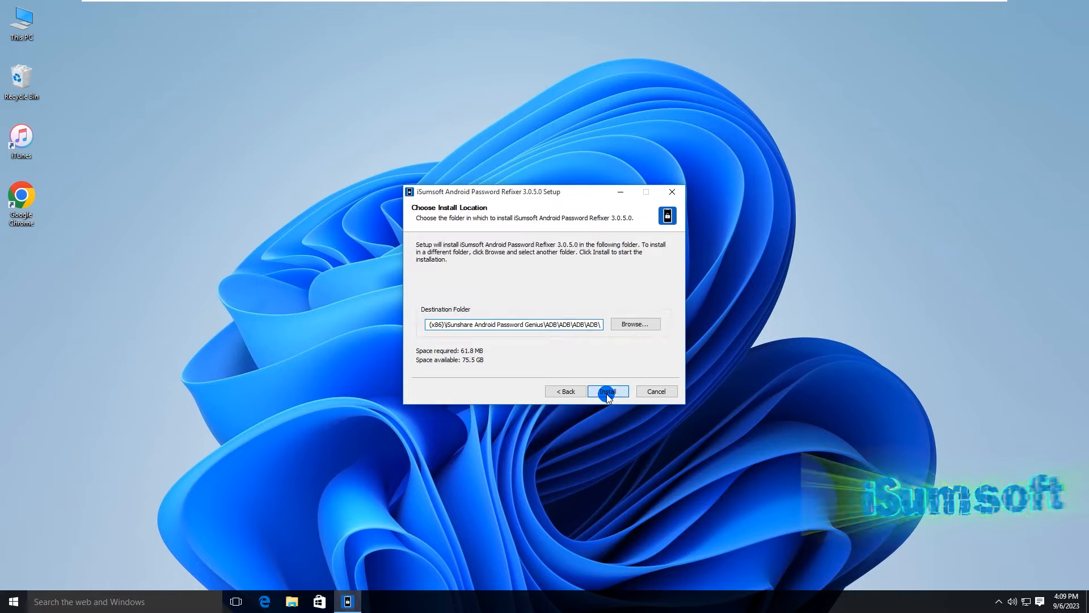
pyautogui.click(606, 391)
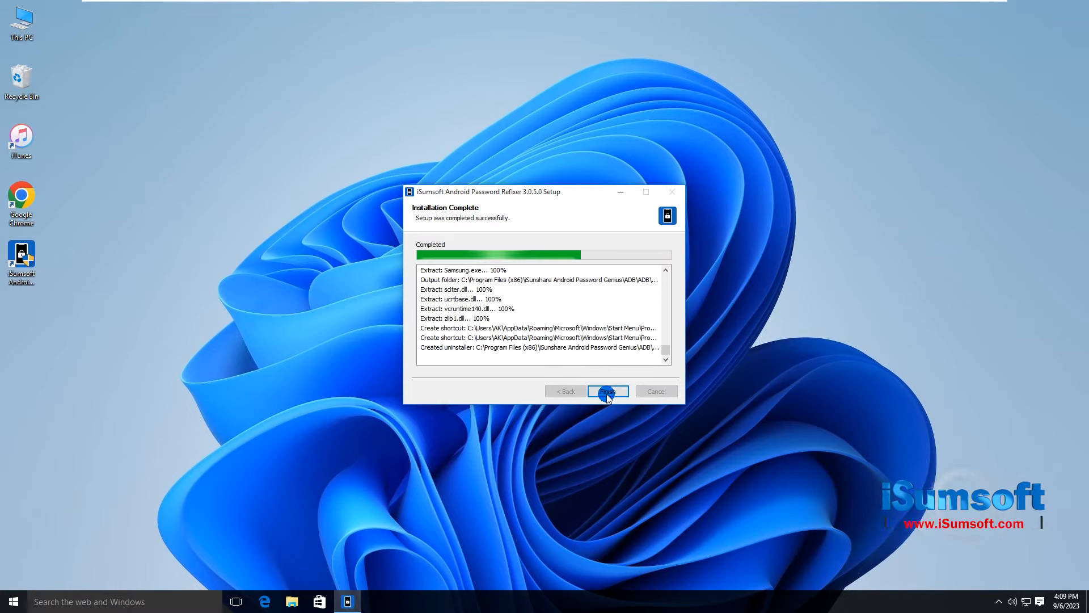
pyautogui.click(607, 391)
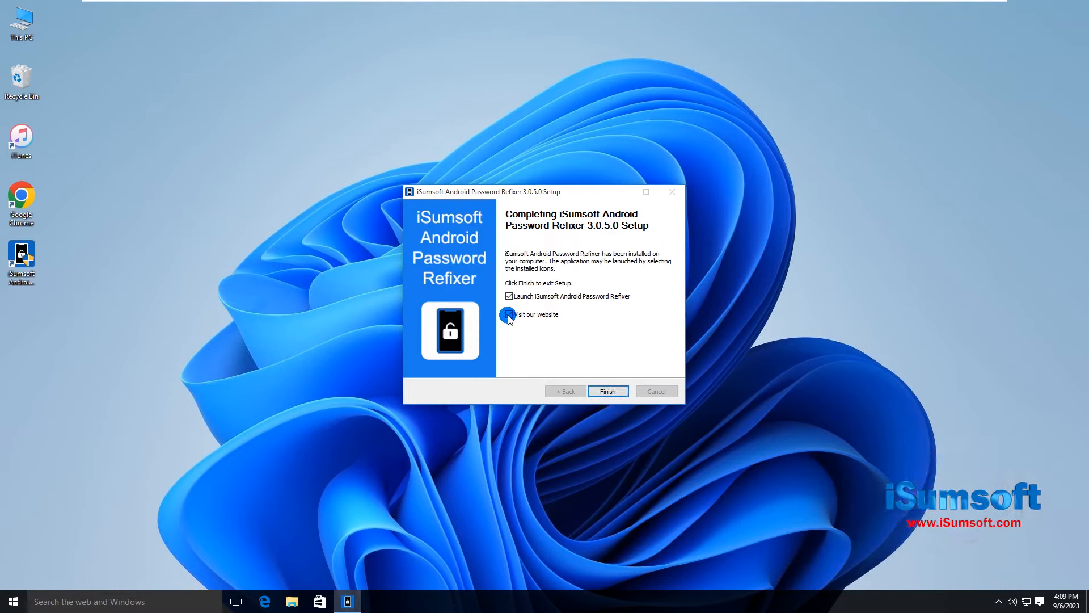
pyautogui.click(509, 314)
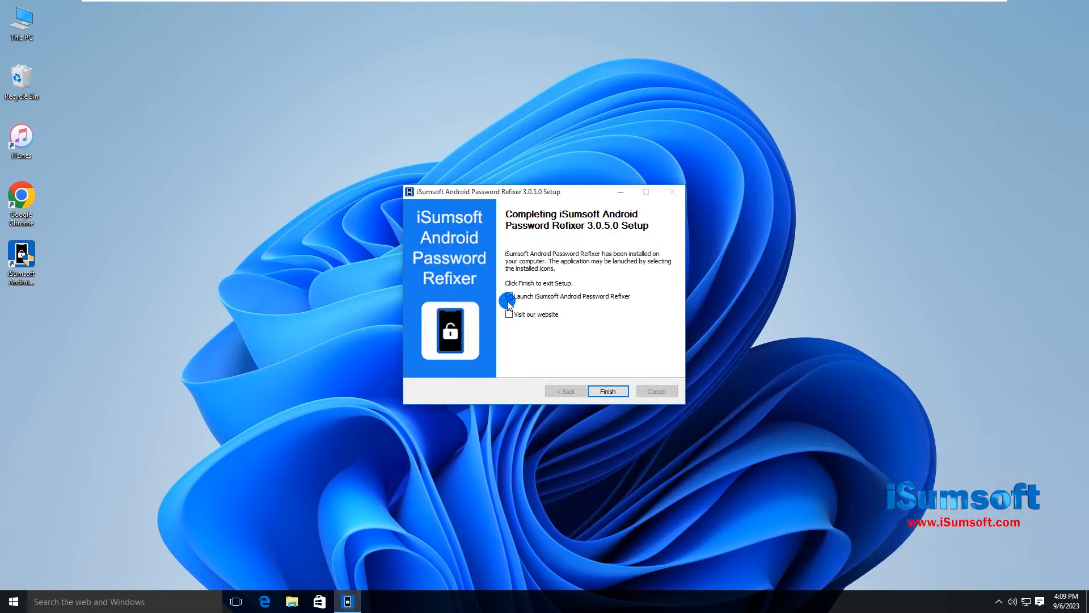
pyautogui.click(606, 390)
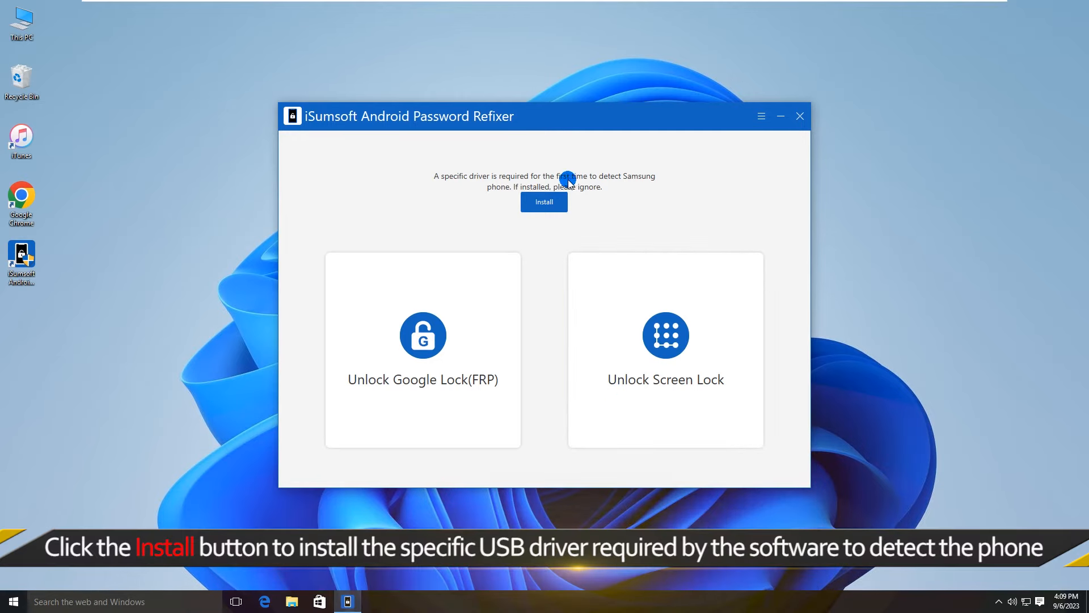
pyautogui.moveTo(602, 192)
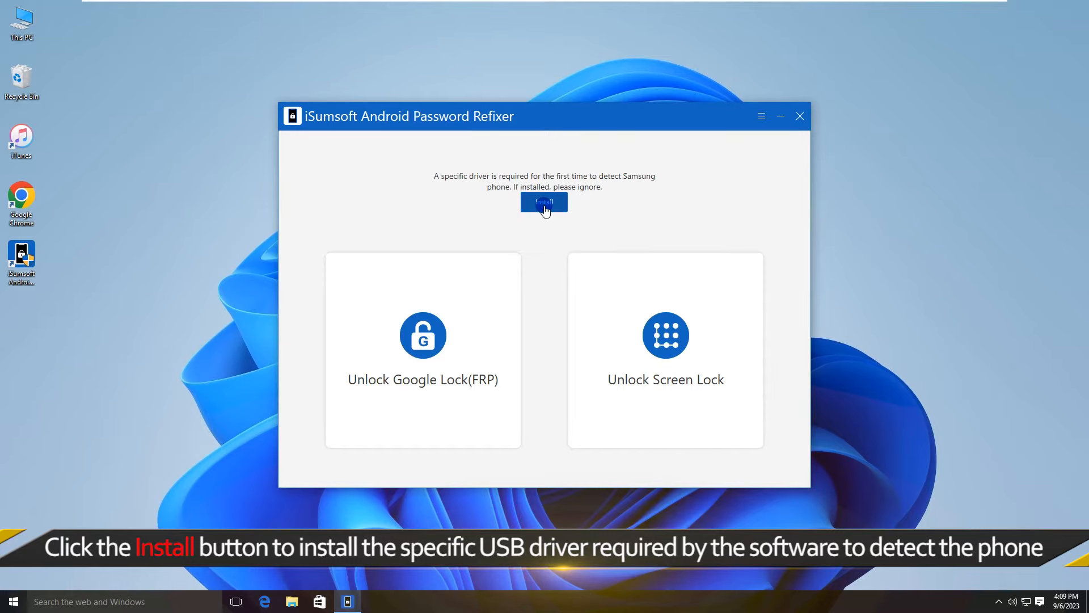
# - Run the Samsung USB Driver InstallWizard through to Finish from the driver notice
pyautogui.click(543, 202)
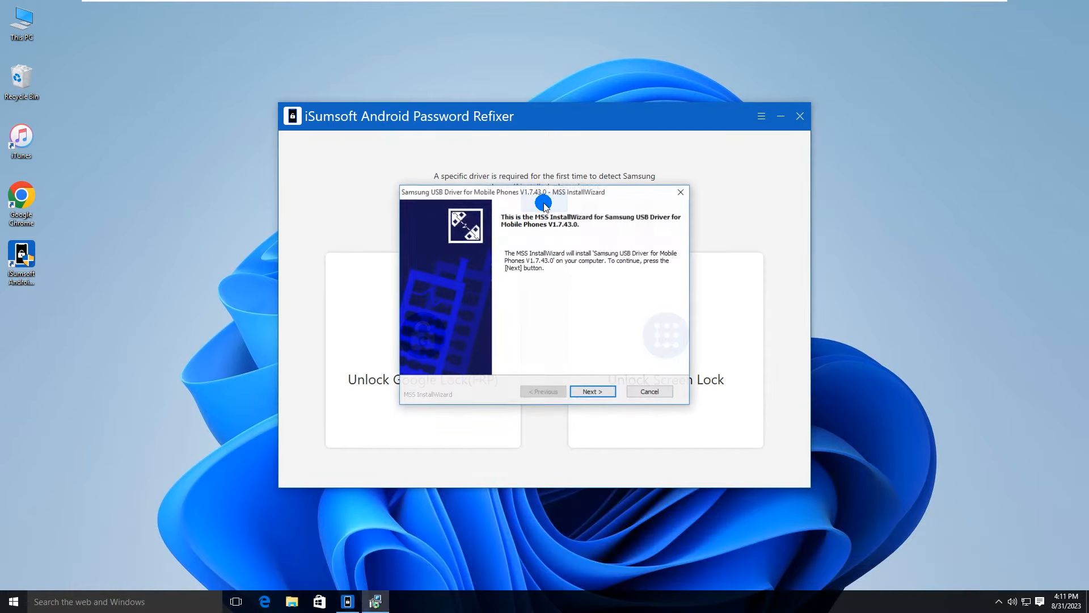
pyautogui.click(592, 390)
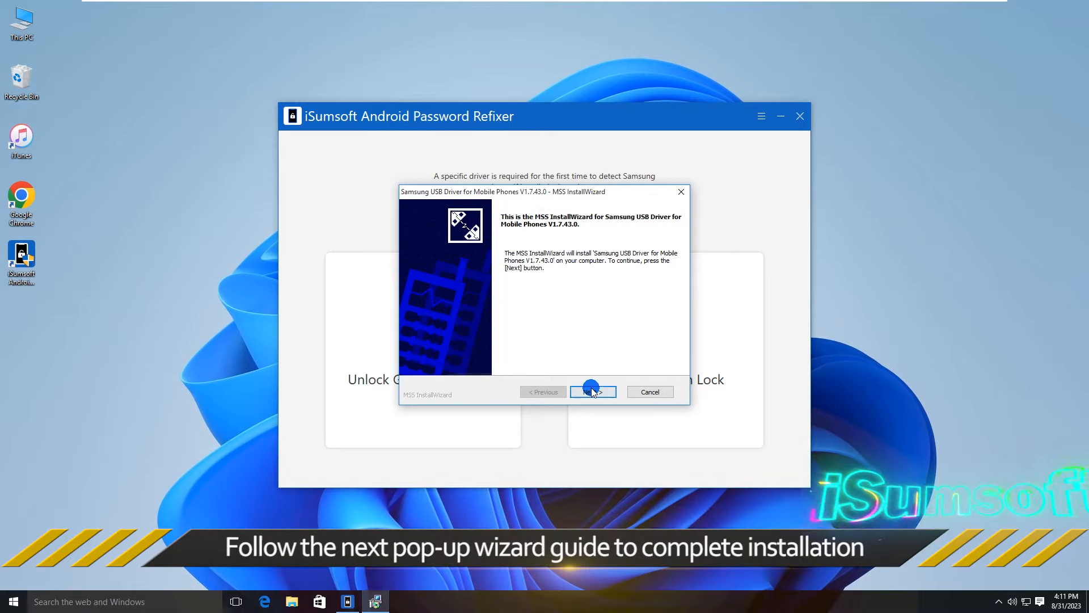
pyautogui.click(591, 391)
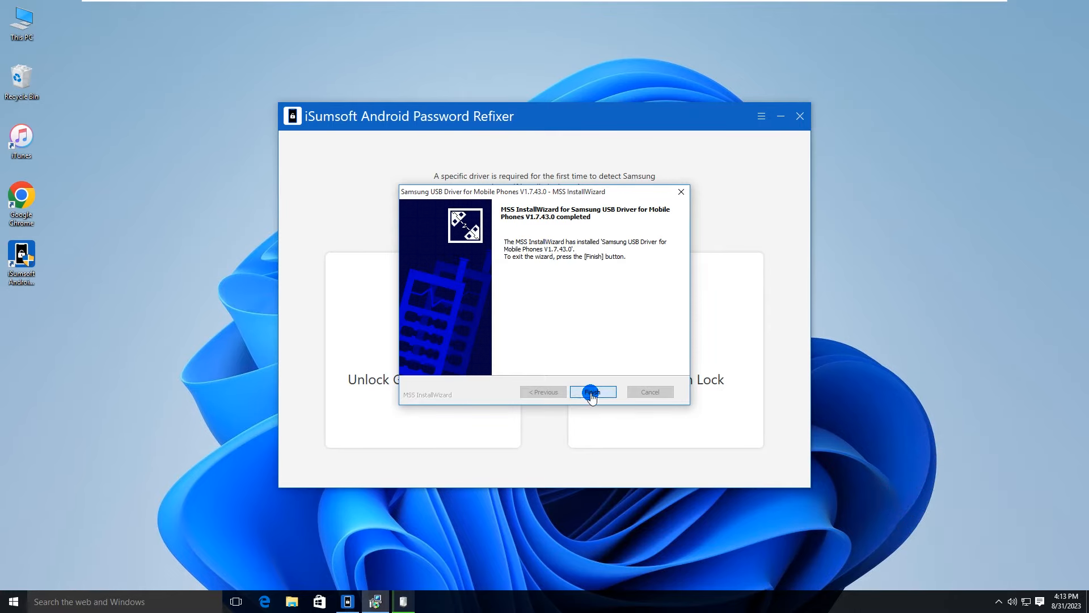
pyautogui.click(591, 392)
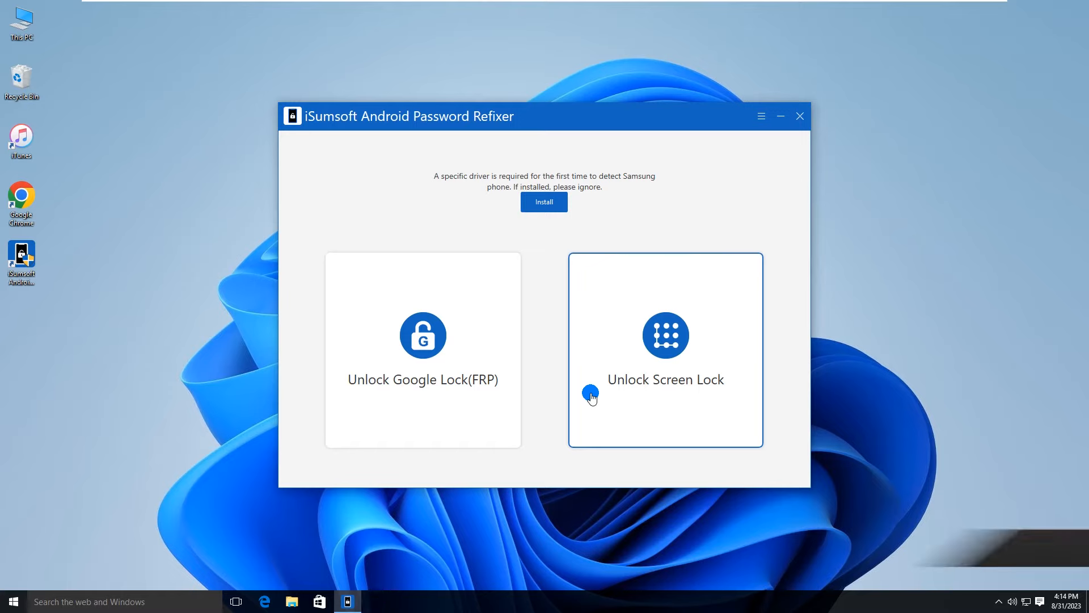
pyautogui.moveTo(398, 396)
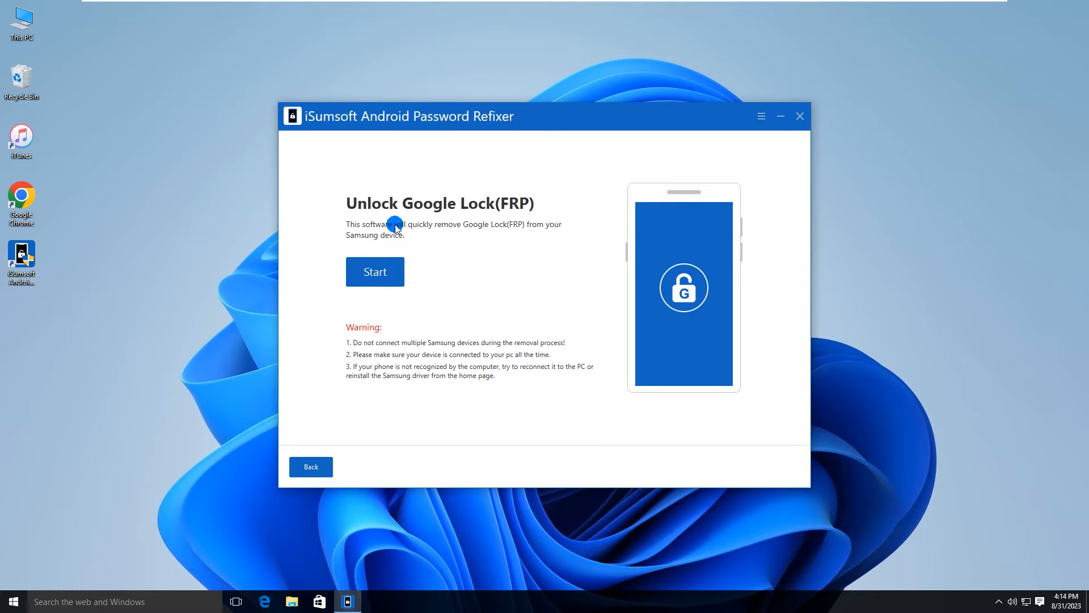
pyautogui.moveTo(470, 262)
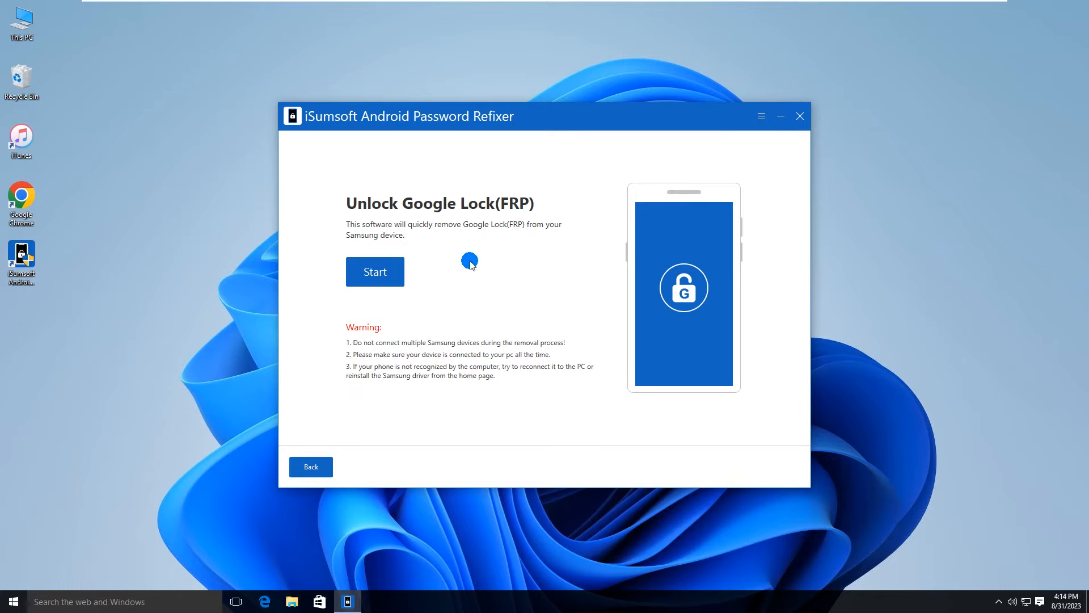
pyautogui.moveTo(375, 272)
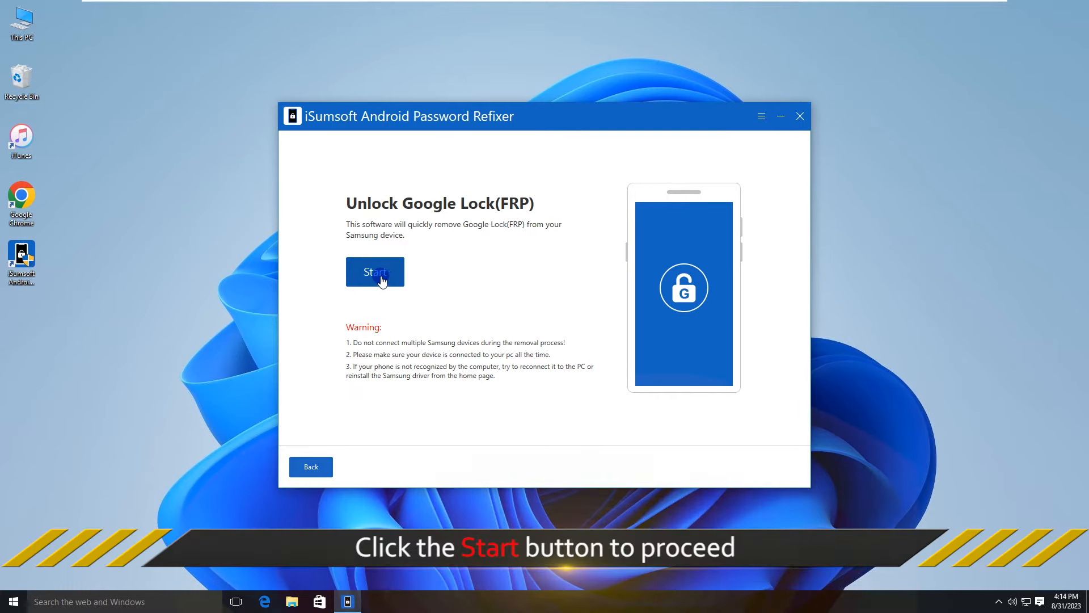
# - Start the Unlock Google Lock(FRP) option to show the device OS versions
pyautogui.click(375, 271)
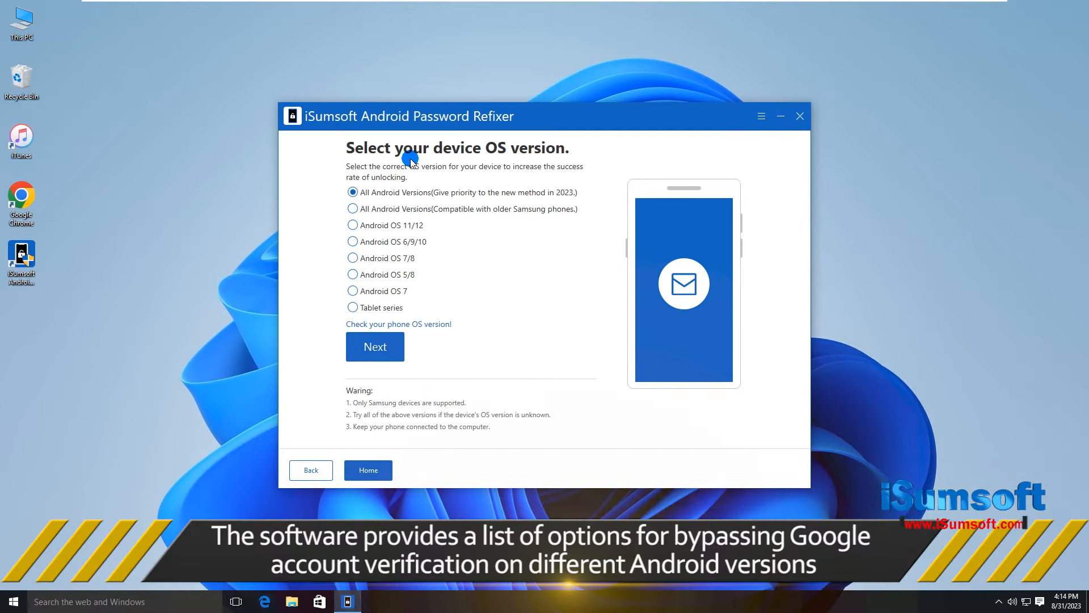
pyautogui.moveTo(550, 157)
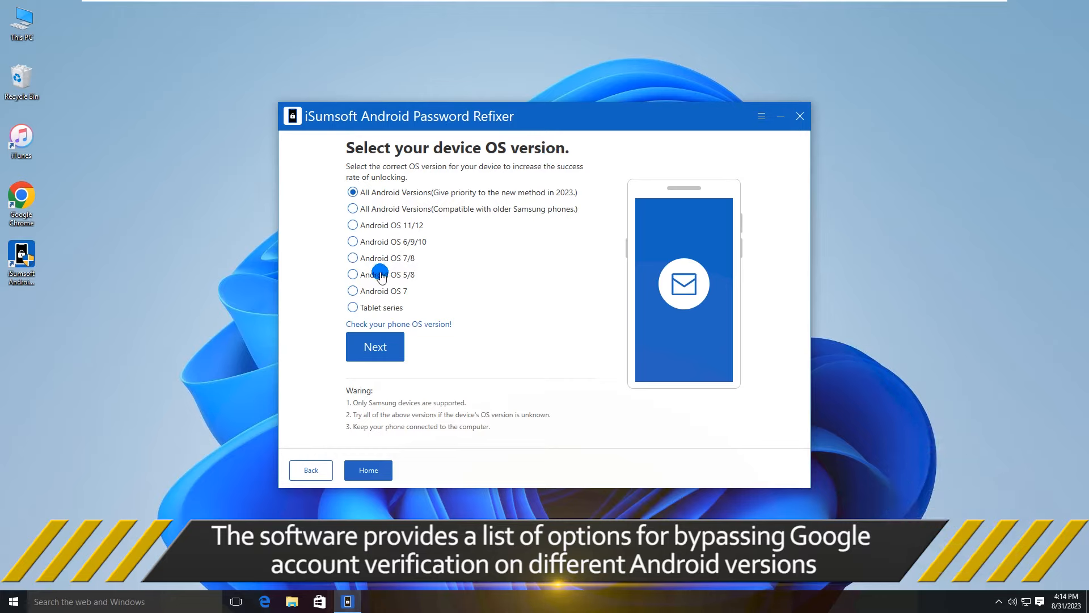
pyautogui.moveTo(330, 214)
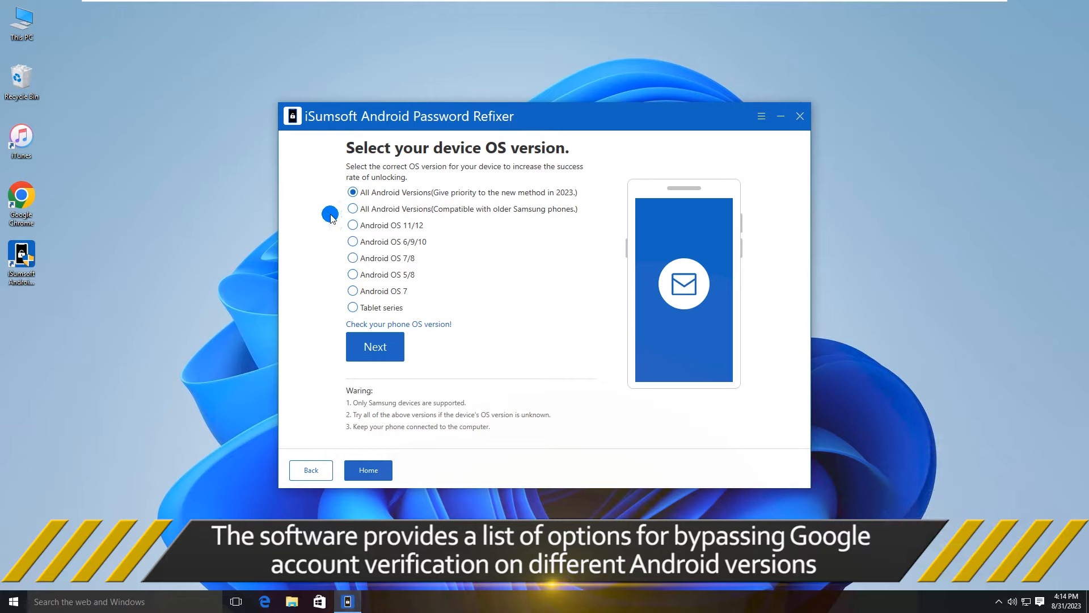
pyautogui.moveTo(426, 270)
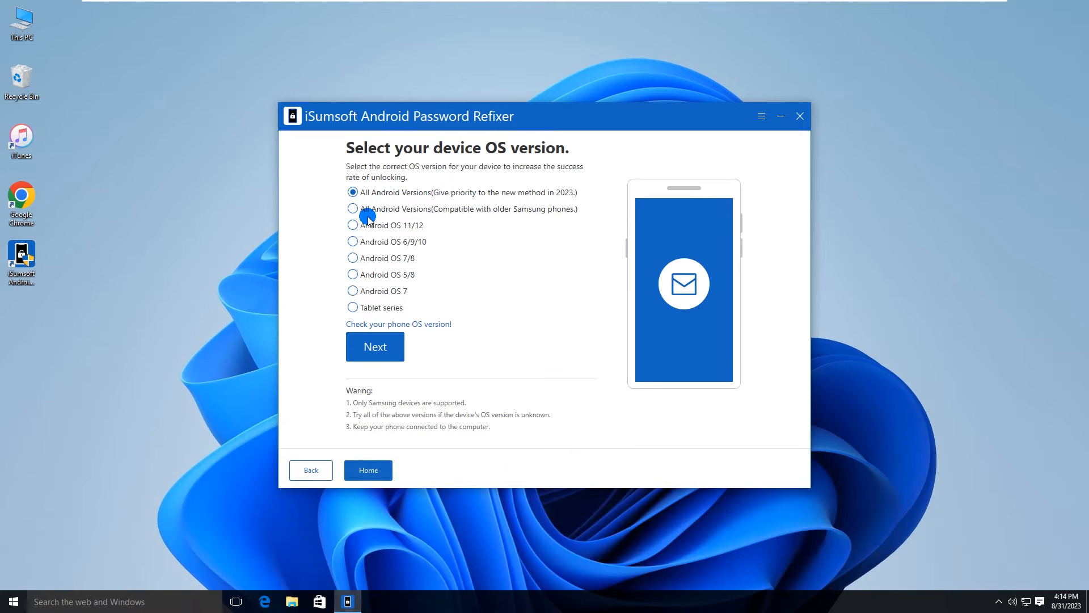
pyautogui.moveTo(514, 272)
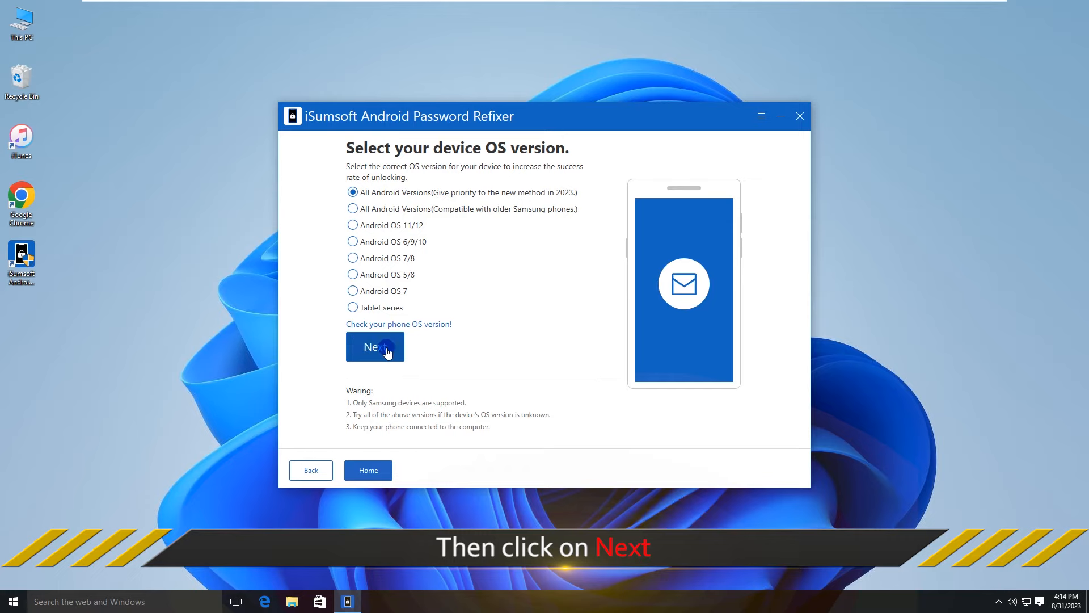
# - Confirm 'All Android Versions (Give priority to the new method in 2023.)' and continue
pyautogui.click(375, 347)
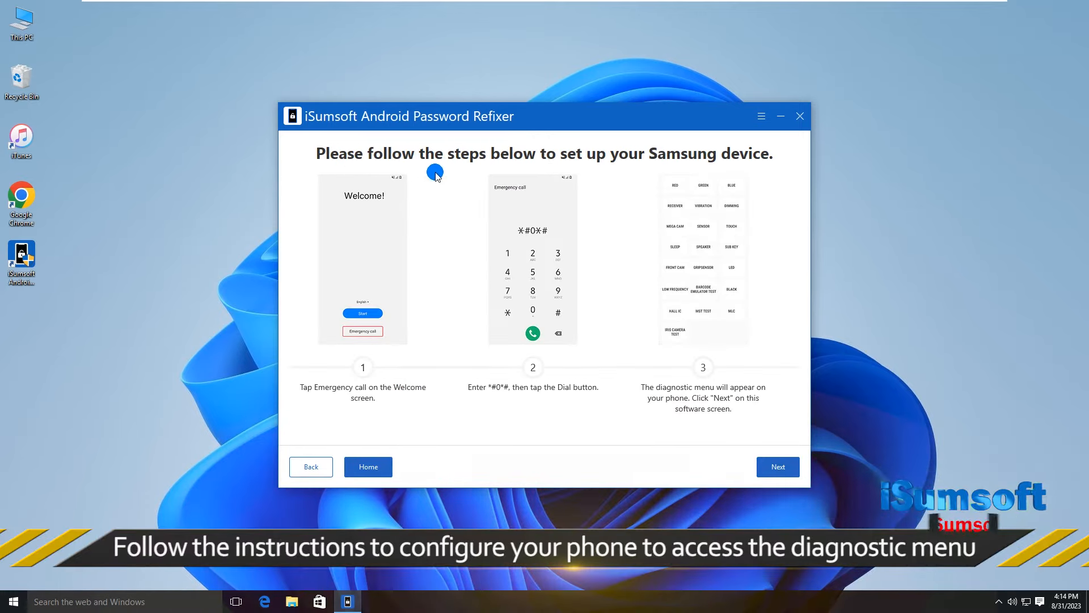
pyautogui.moveTo(764, 161)
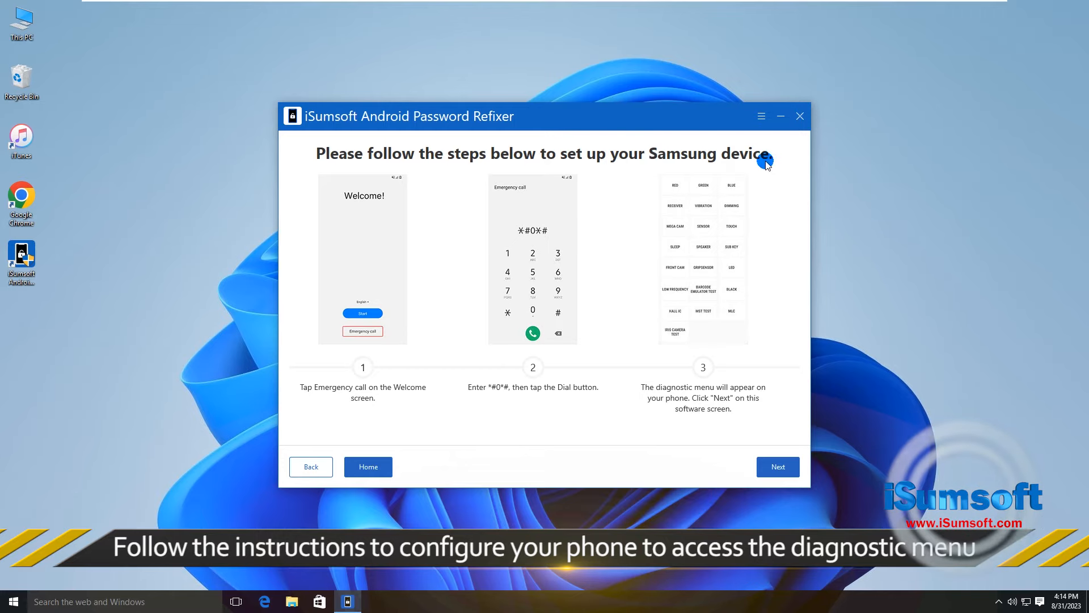
pyautogui.moveTo(401, 390)
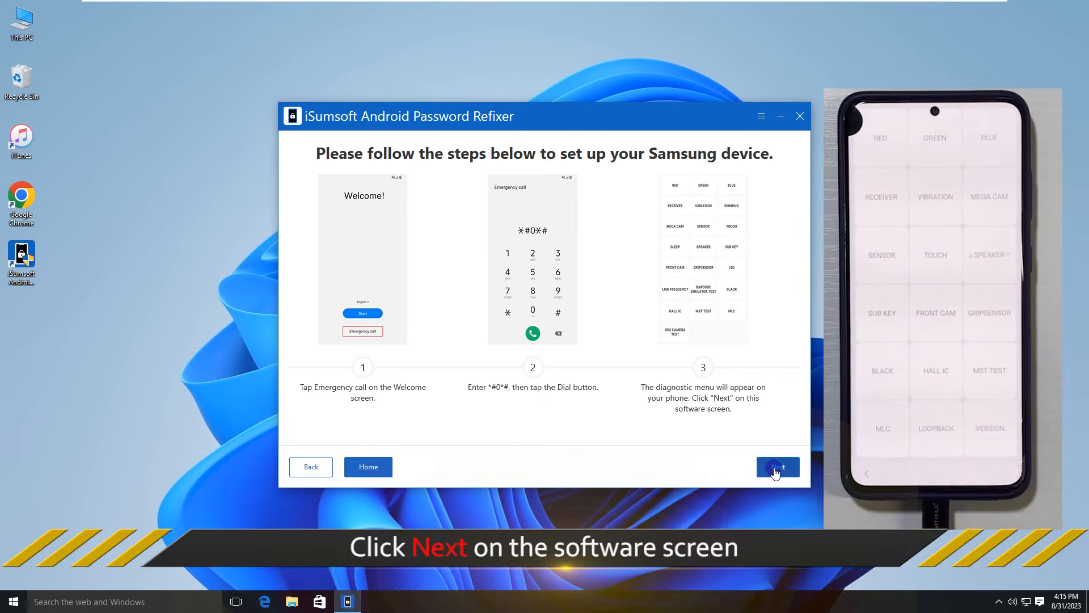
# - Confirm the phone shows the *#0*# diagnostic menu to start sending the notification
pyautogui.click(776, 467)
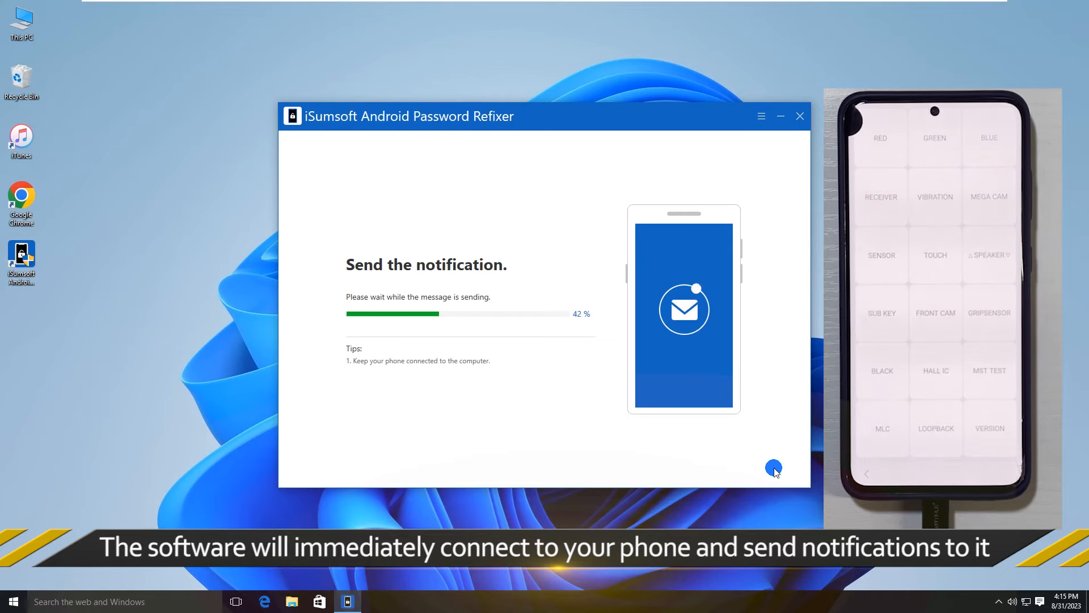
# - Proceed after the phone allows USB debugging, reaching the Google Lock removal success screen
pyautogui.click(776, 466)
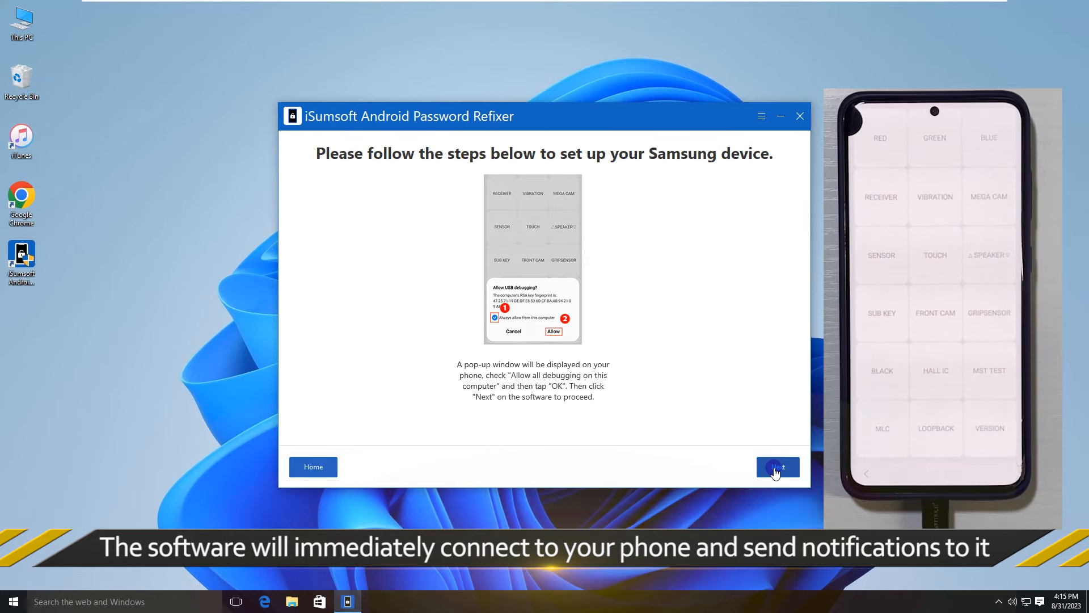
pyautogui.click(777, 466)
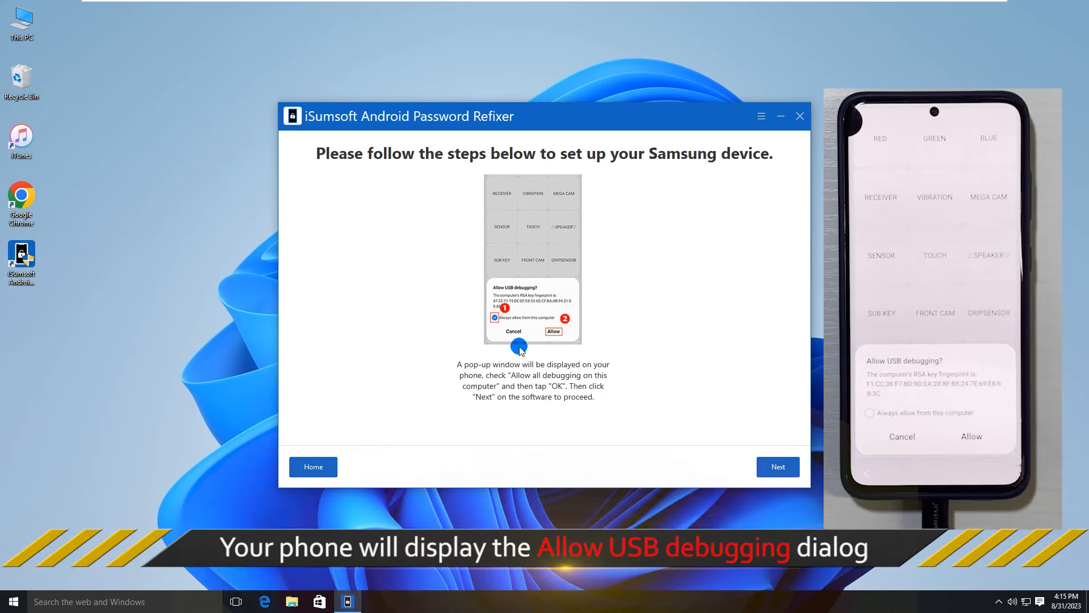
pyautogui.moveTo(528, 427)
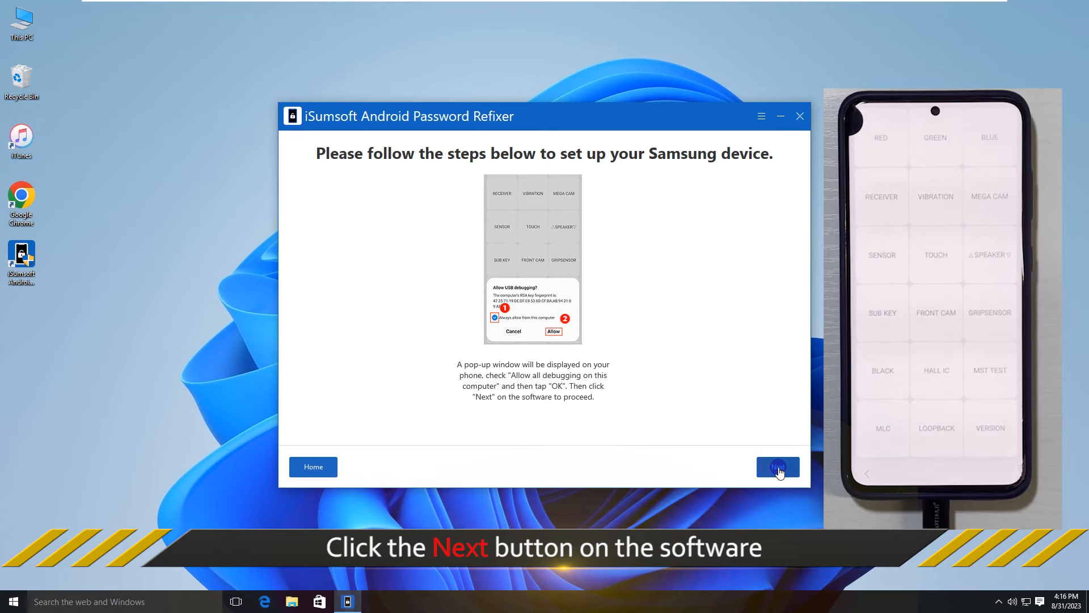
pyautogui.click(777, 466)
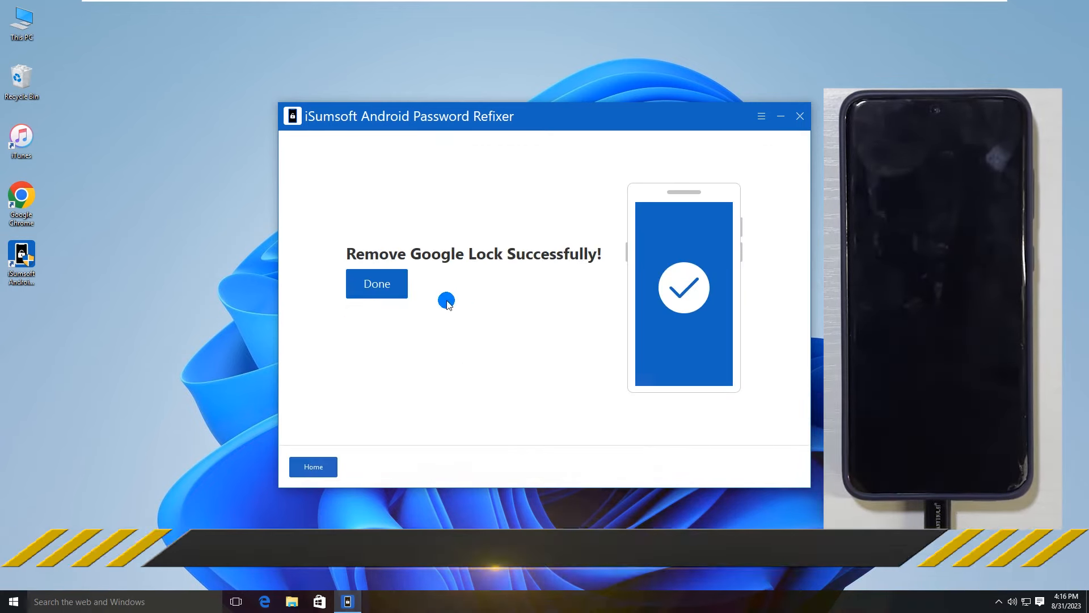
pyautogui.moveTo(580, 267)
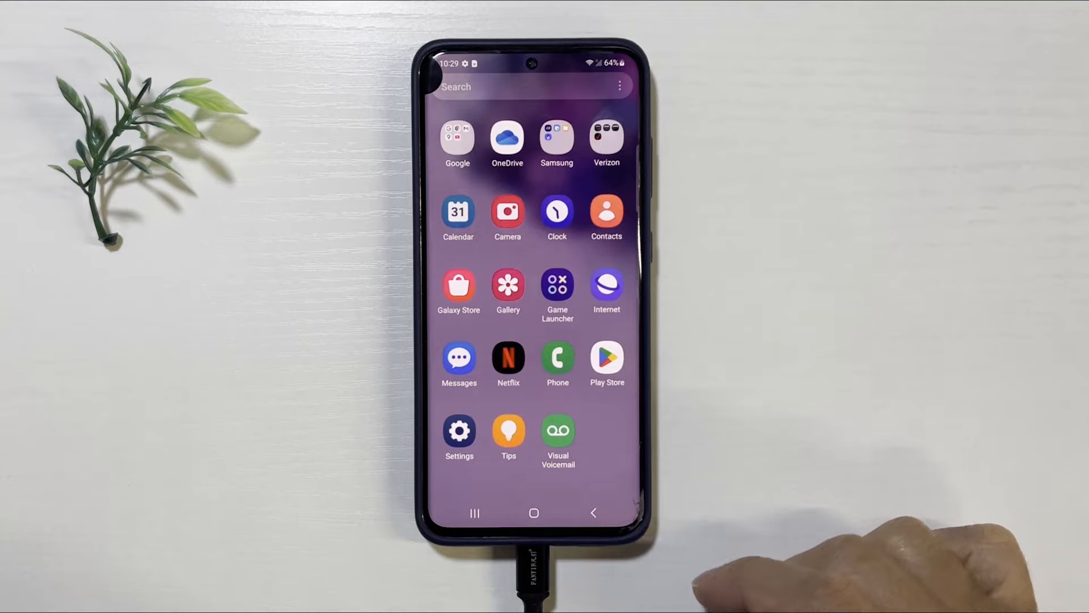
# - Tap the phone's Home button to show its home screen with wallpaper and dock
pyautogui.click(533, 513)
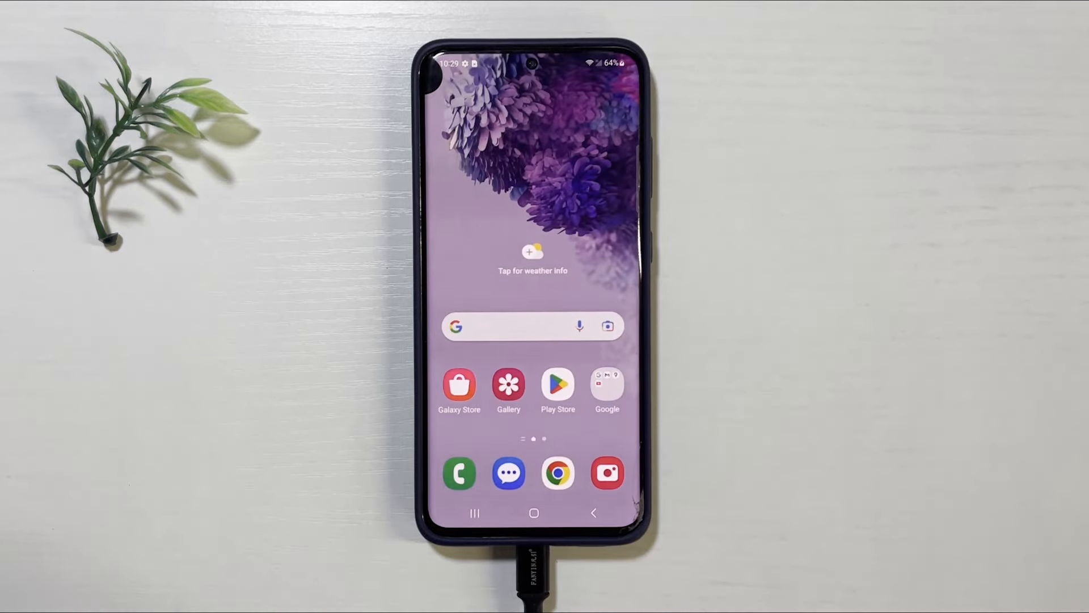